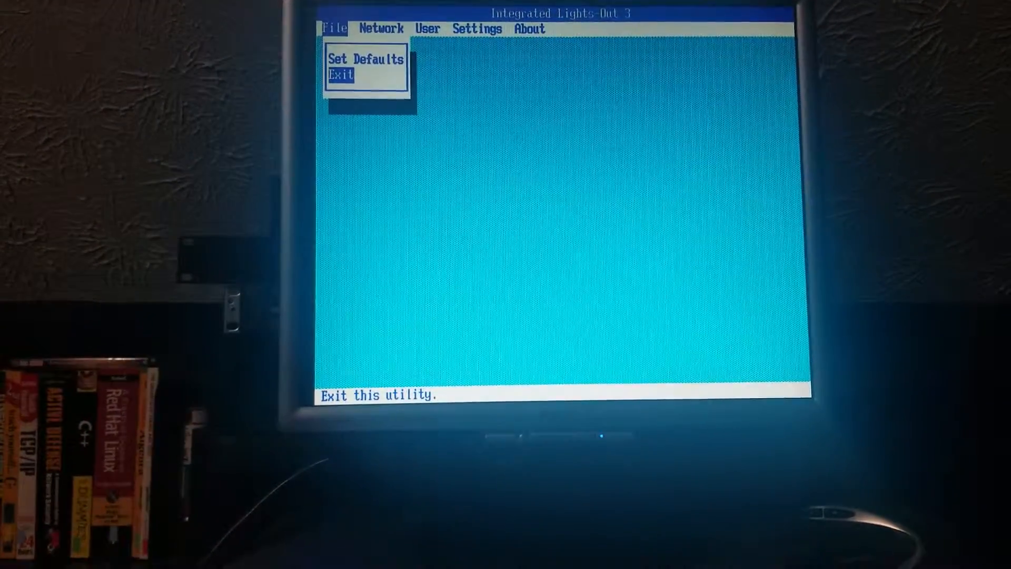
Step: Exit the iLO 3 utility via File > Exit so POST resumes
left_click(338, 76)
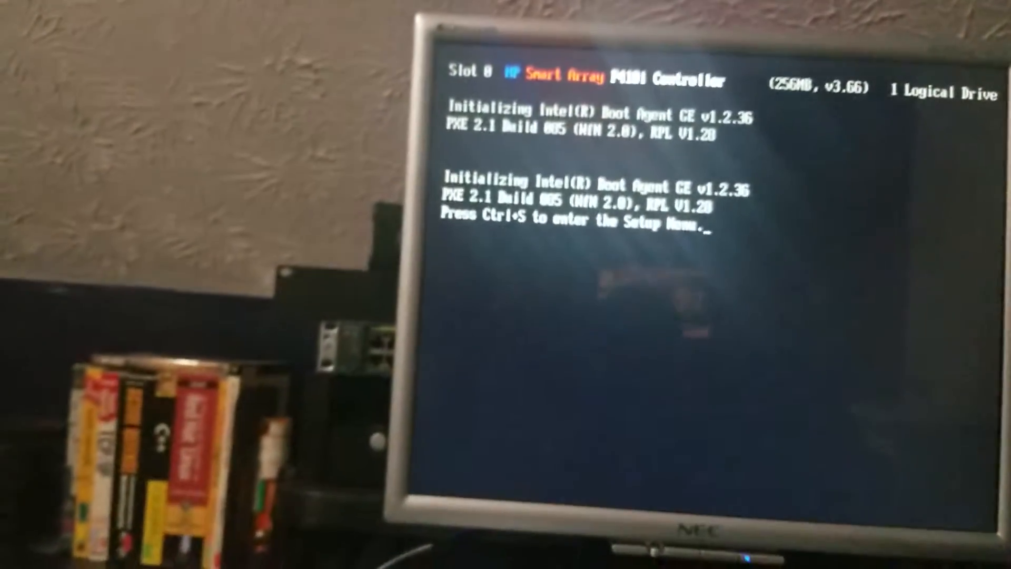
key("ctrl+s")
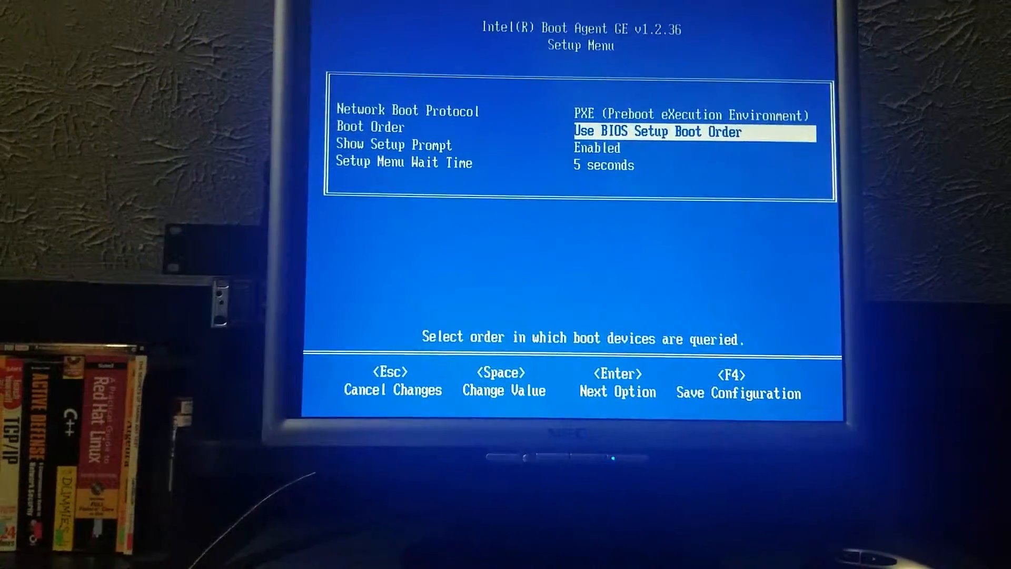
key("up")
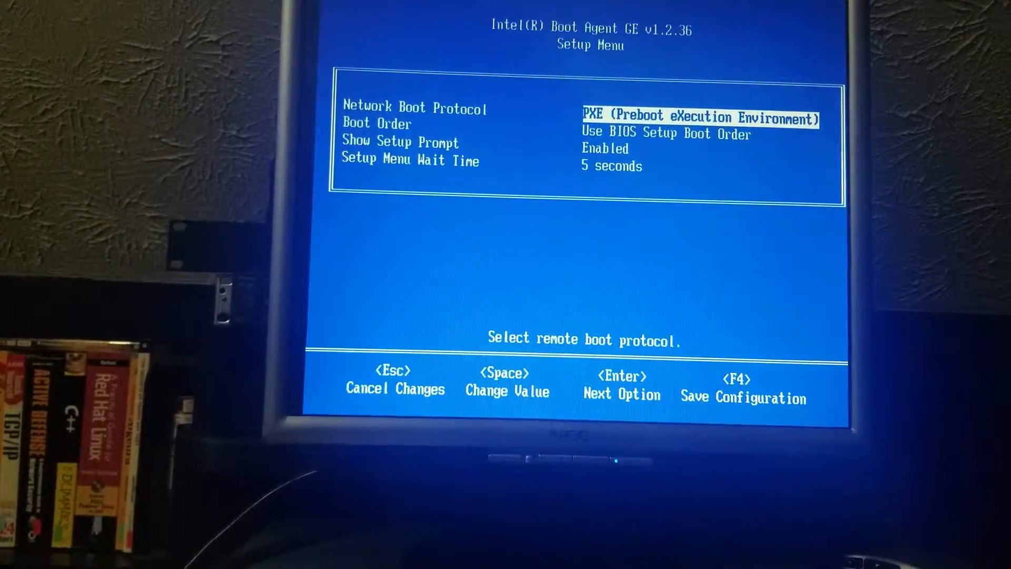
key("down")
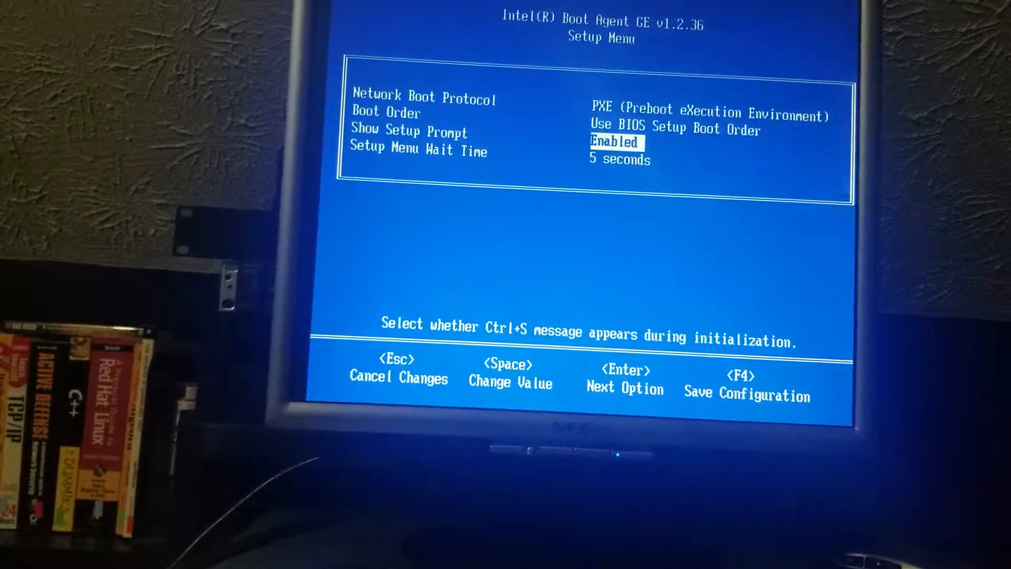
key("Enter")
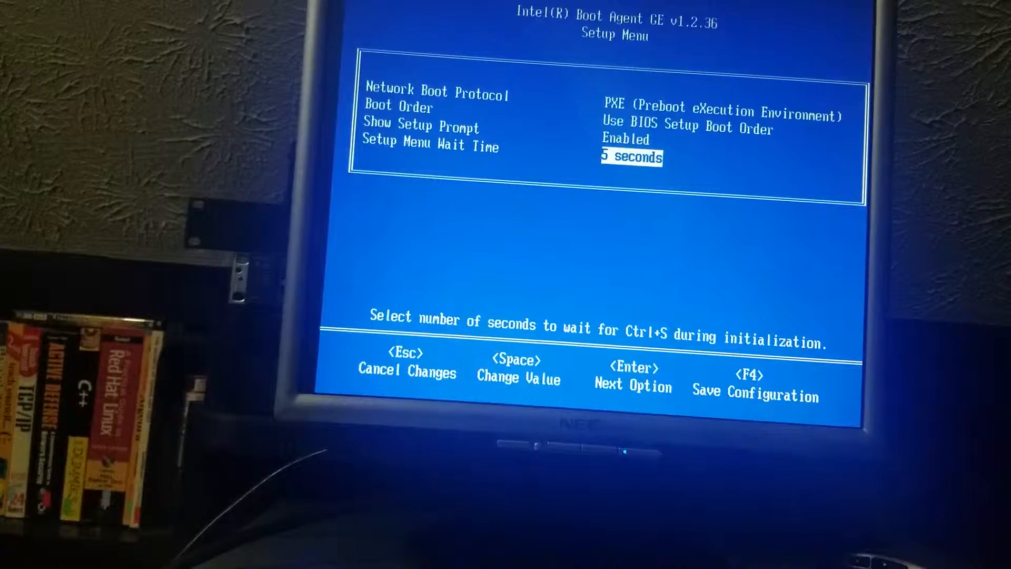
key("up")
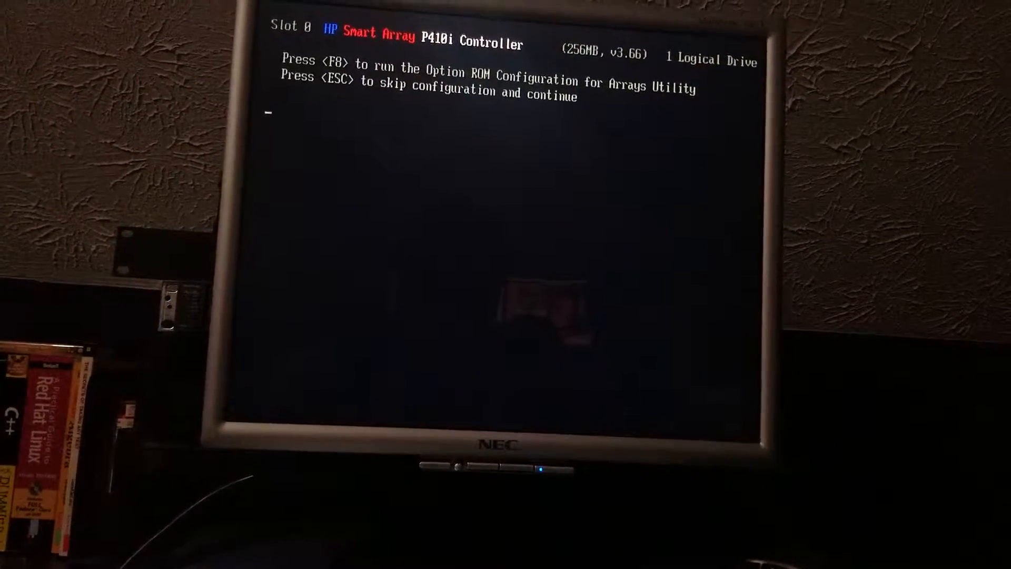
Step: Enter ORCA with F8 and view the existing RAID 5 logical drive on three 600 GB SAS disks
key("f8")
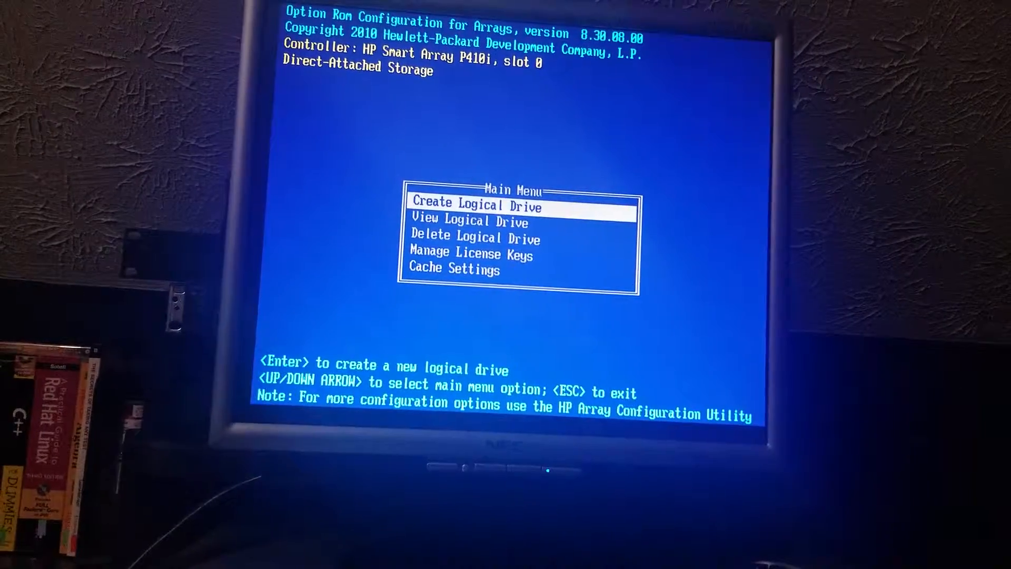
key("Down")
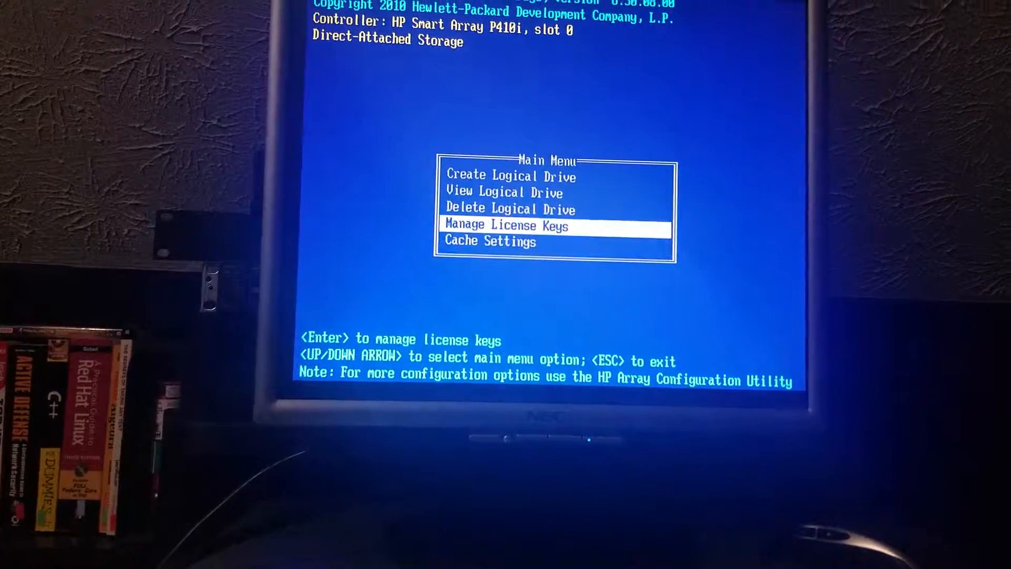
key("Up")
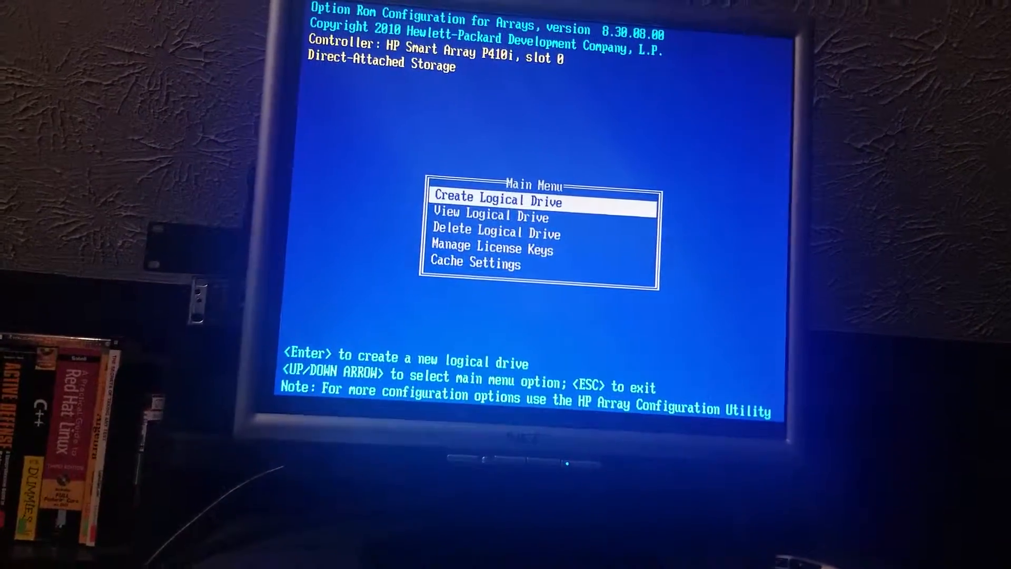
key("enter")
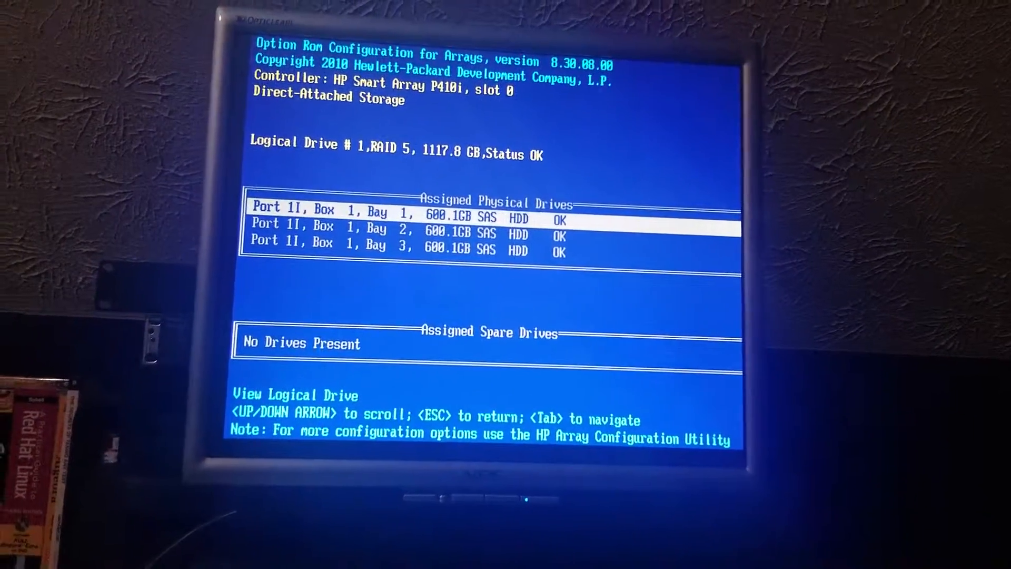
key("Escape")
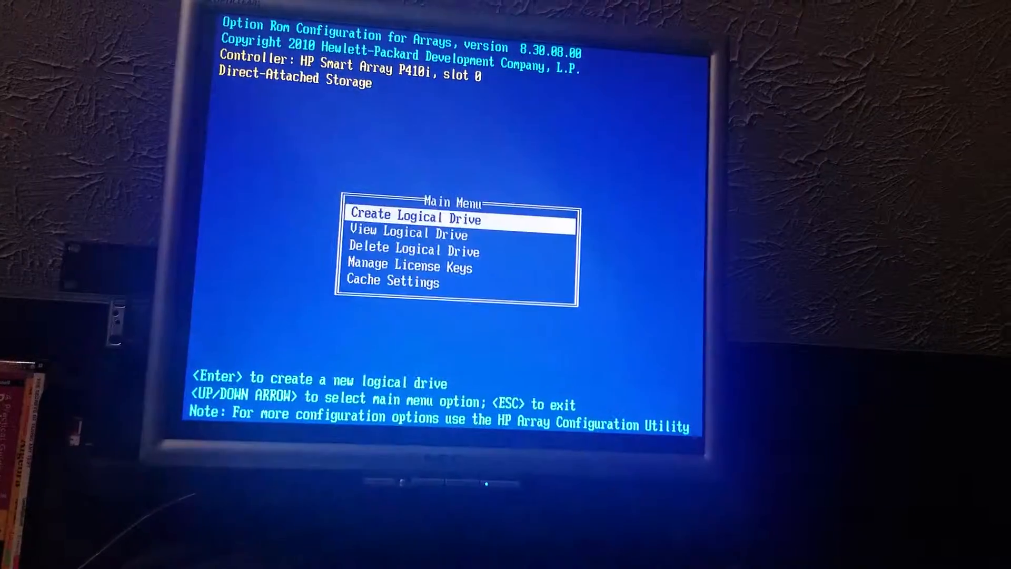
key("down")
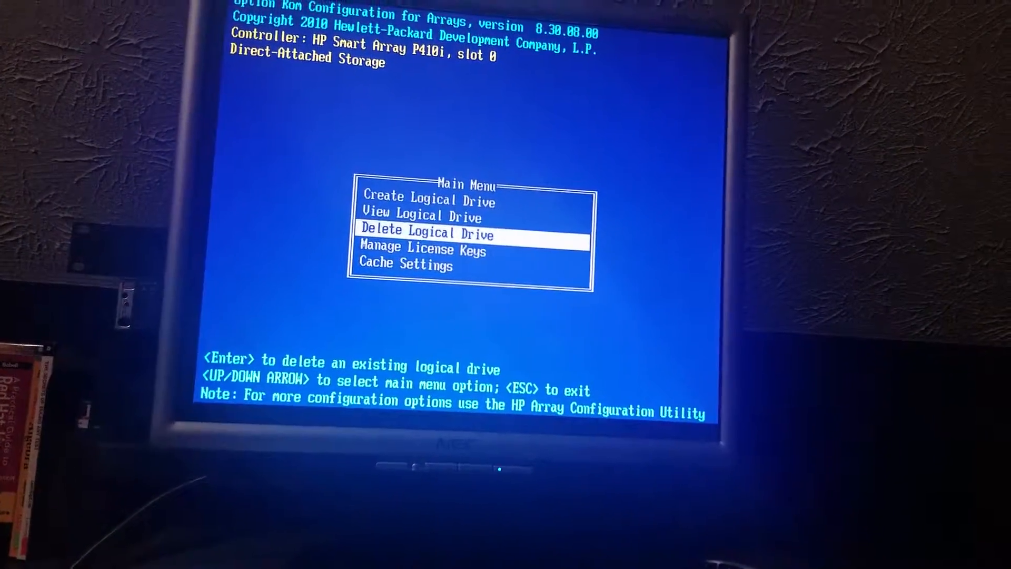
Step: Delete Logical Drive #1 (RAID 5) with F8 then F3, save, and begin Create Logical Drive
key("Enter")
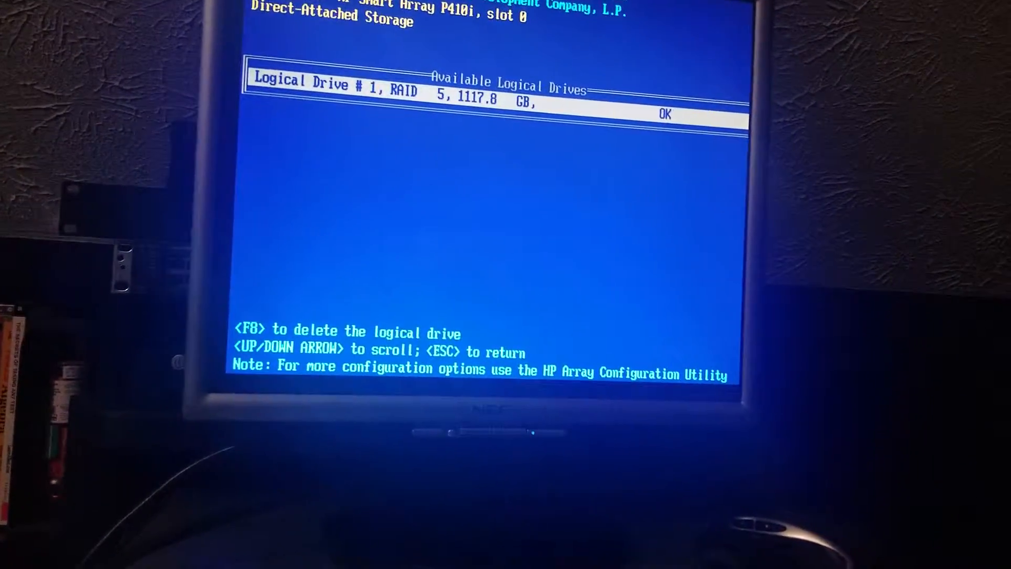
key("f8")
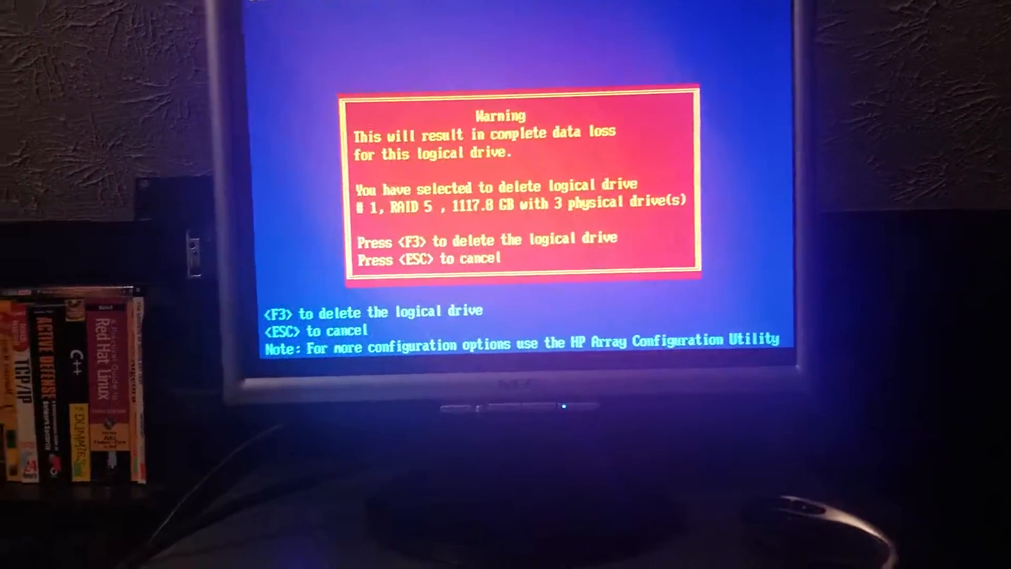
key("f3")
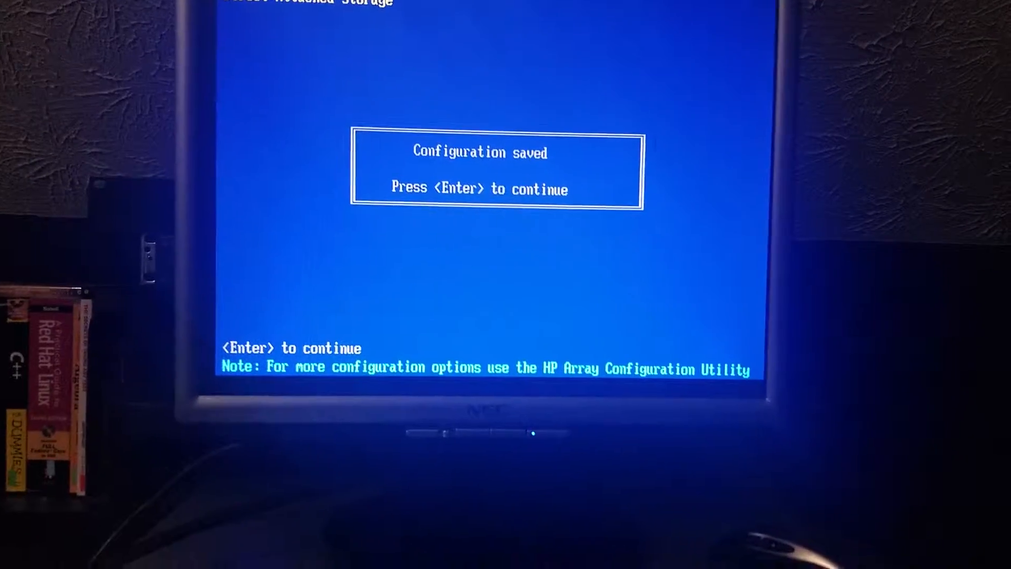
key("enter")
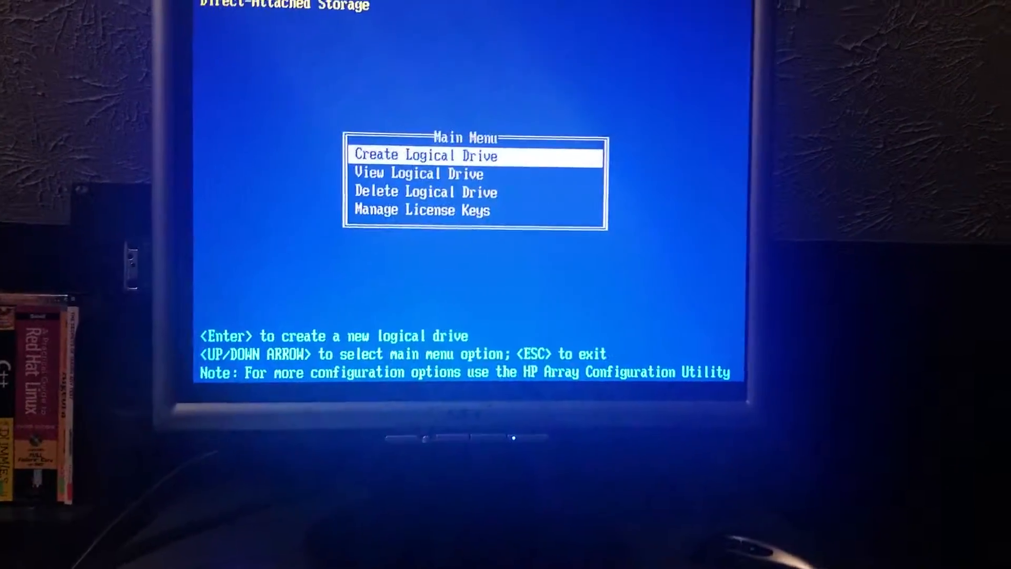
key("enter")
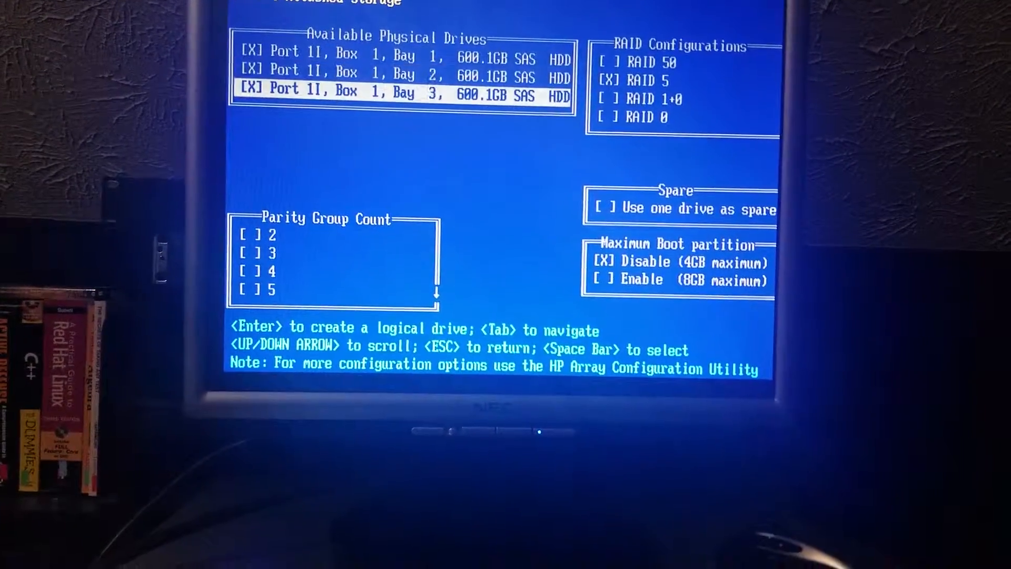
Step: Preview the default RAID 5 drive creation and back out of its confirmation
key("enter")
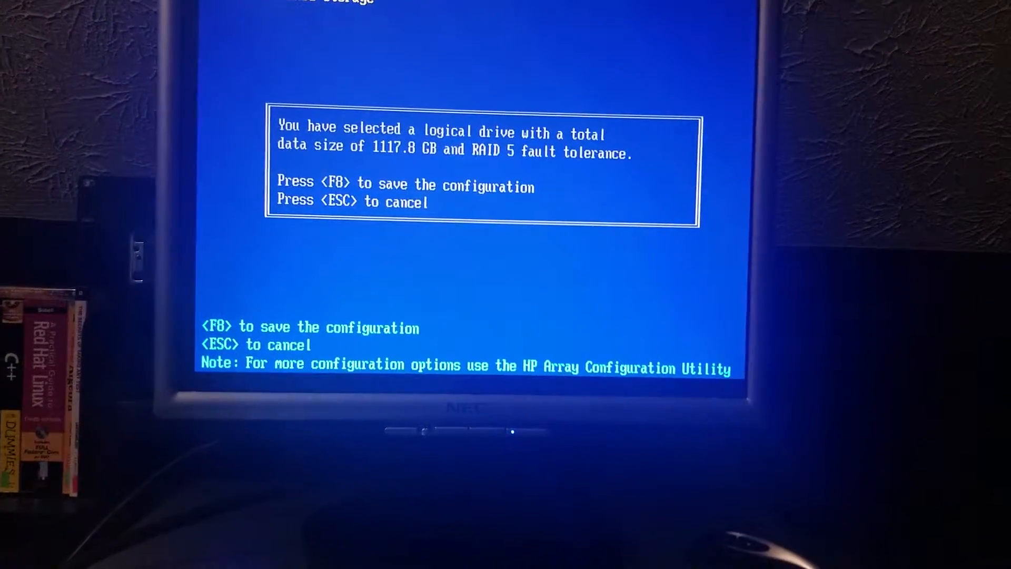
key("Escape")
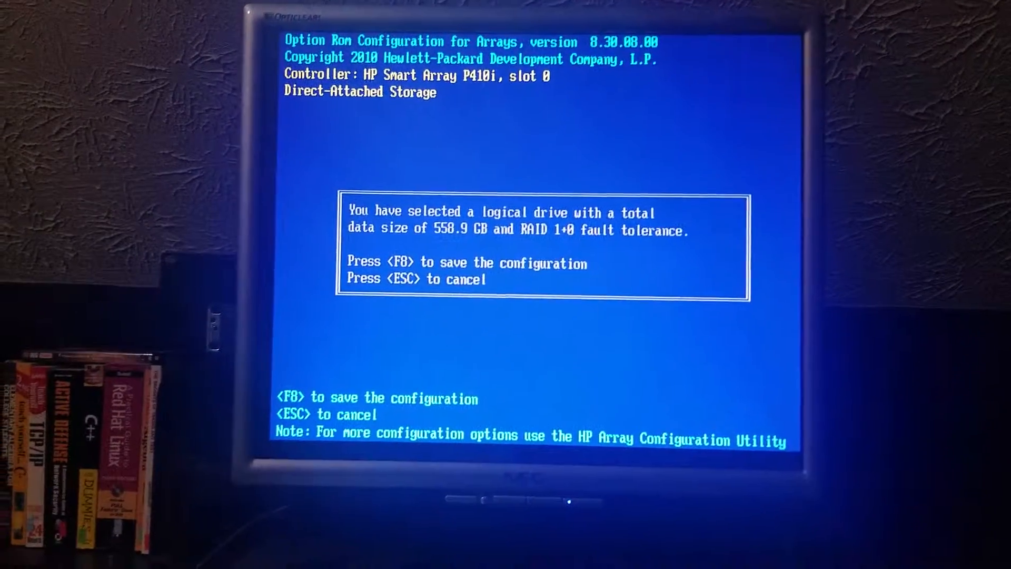
Step: Cancel the RAID 1+0 and RAID 0 previews, then enable 'Use one drive as spare'
key("Escape")
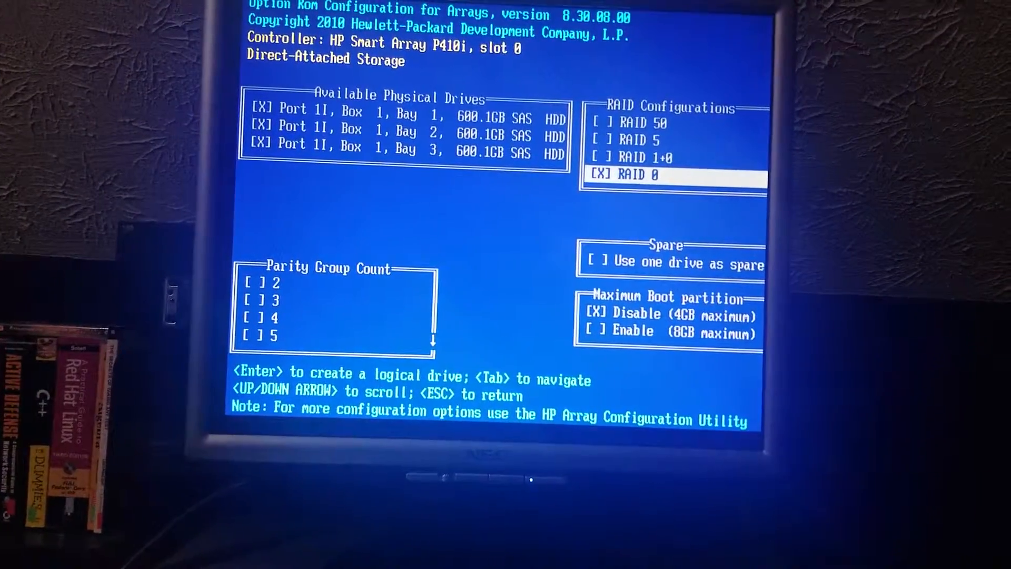
key("enter")
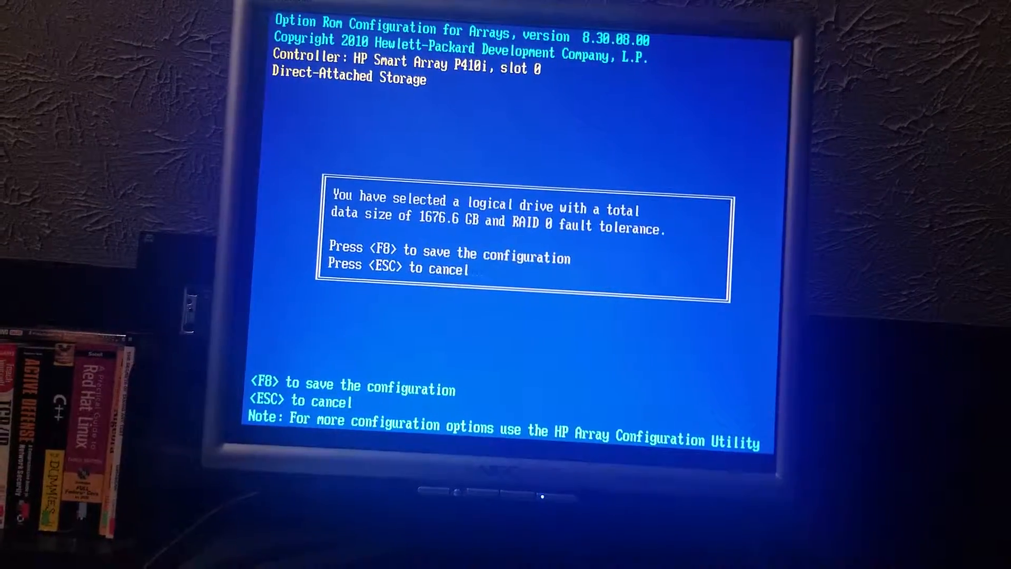
key("Escape")
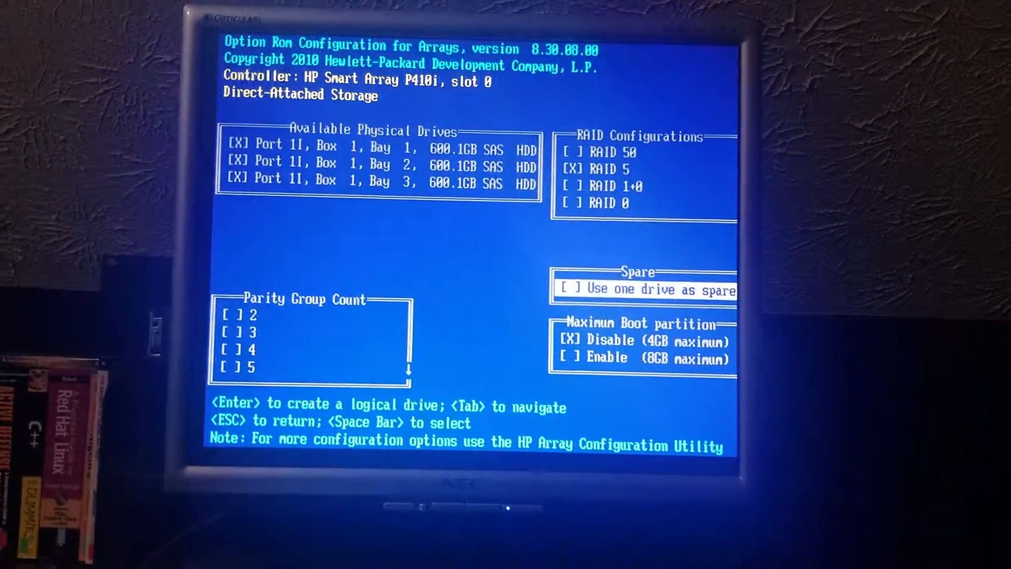
key("enter")
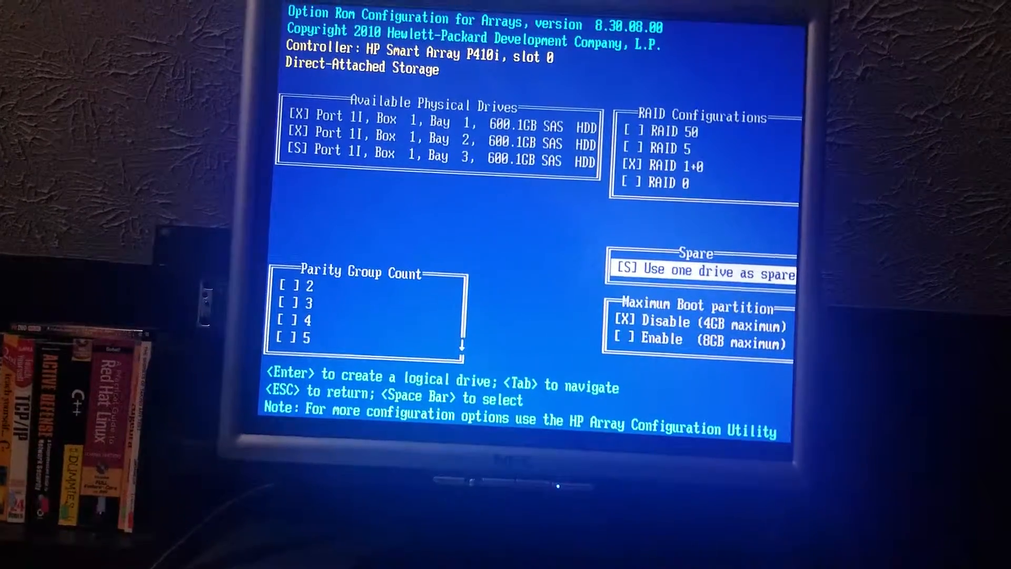
Step: Recheck settings, re-enable the third drive as spare, and save the 558.9 GB RAID 1+0 drive with F8
key("enter")
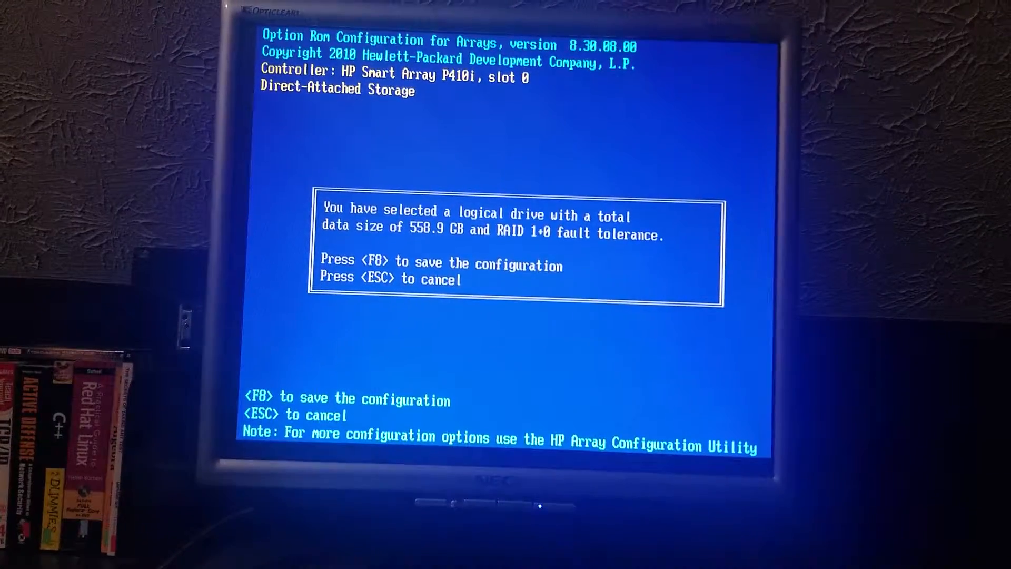
key("Escape")
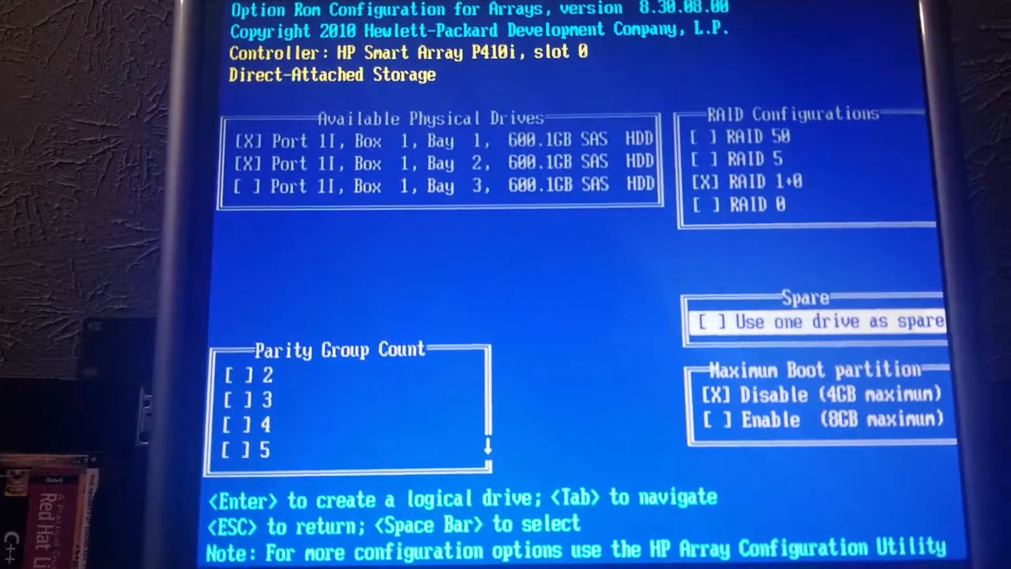
key("space")
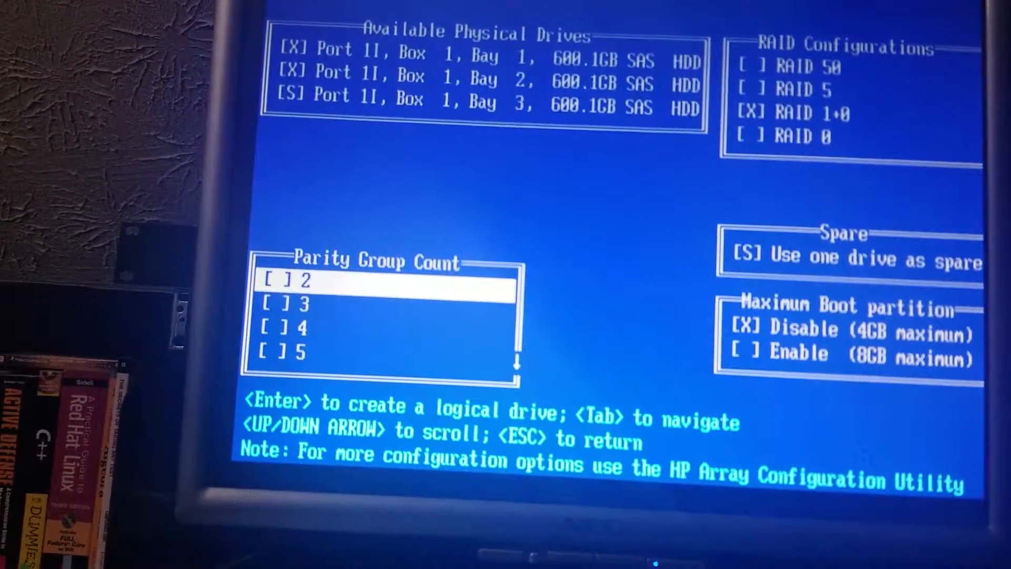
key("Enter")
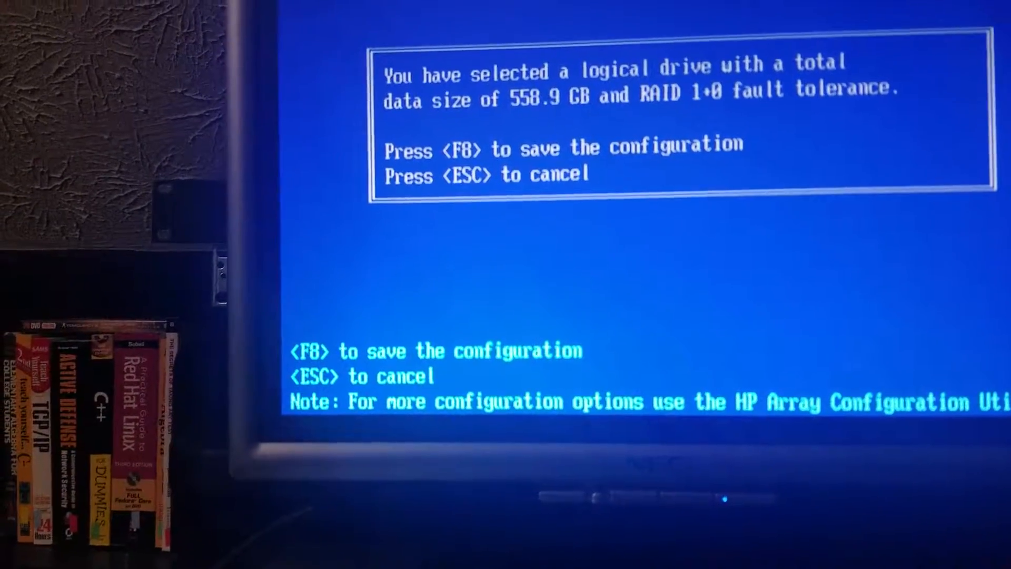
key("f8")
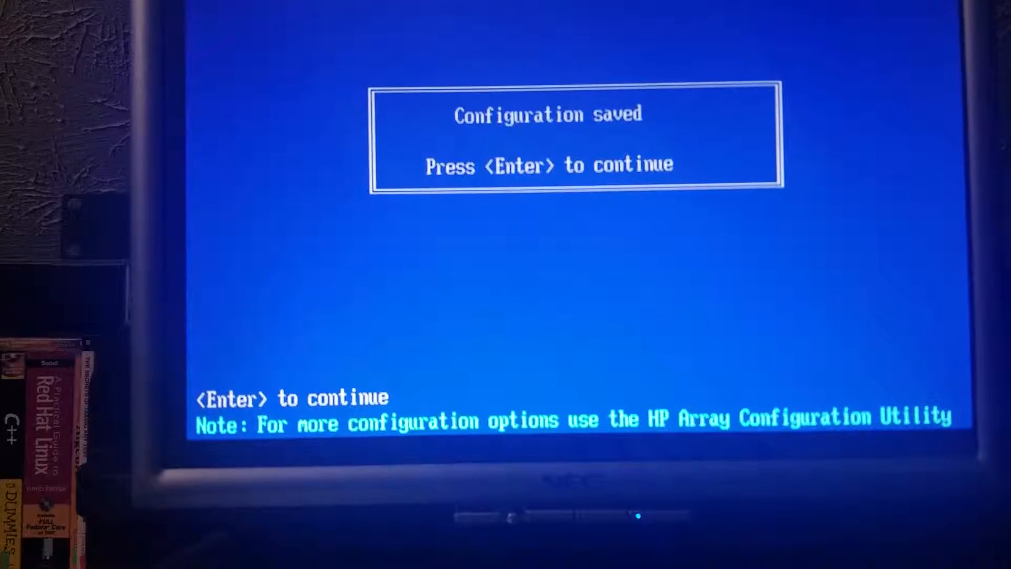
key("enter")
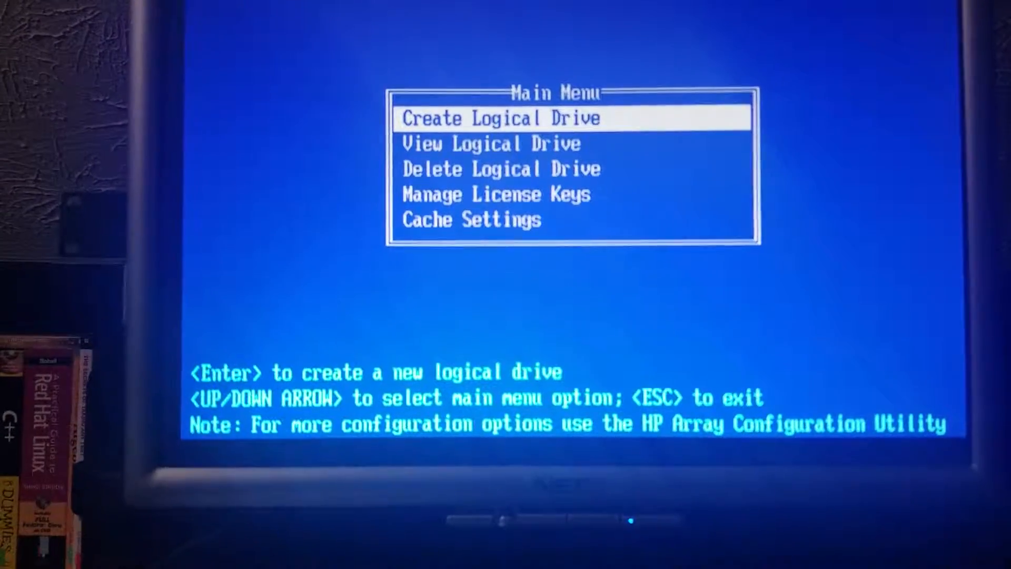
key("Down")
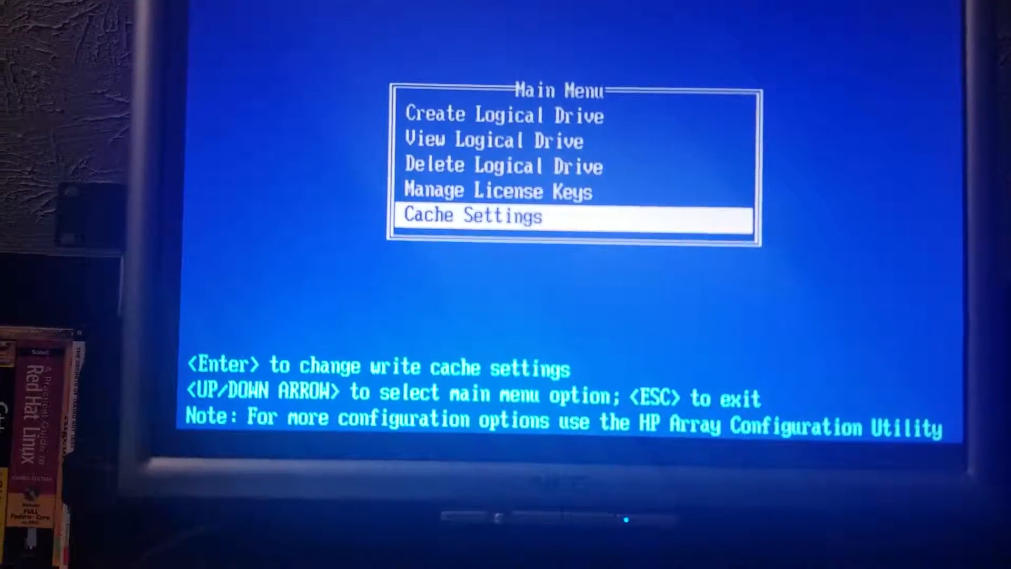
key("enter")
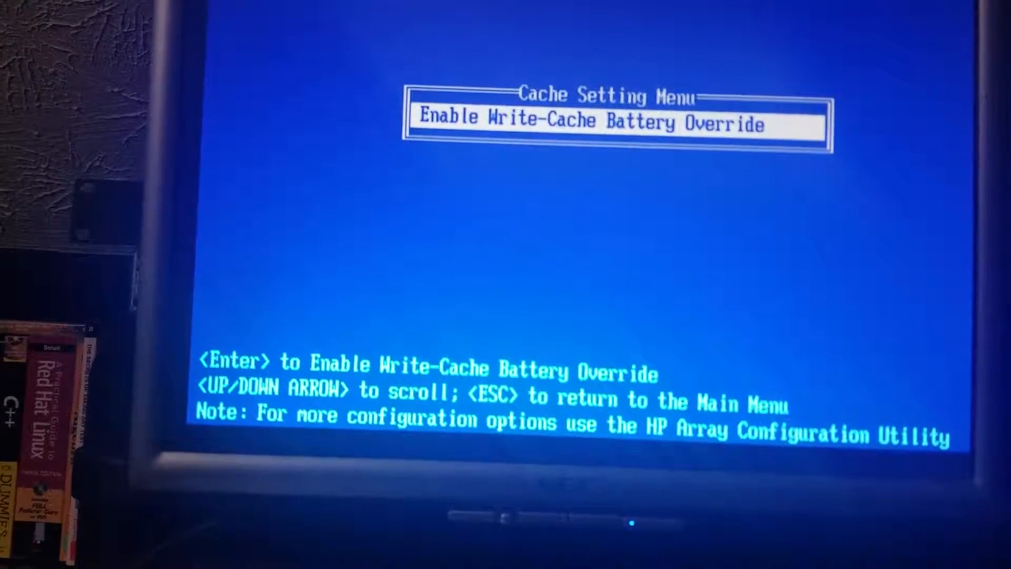
key("Escape")
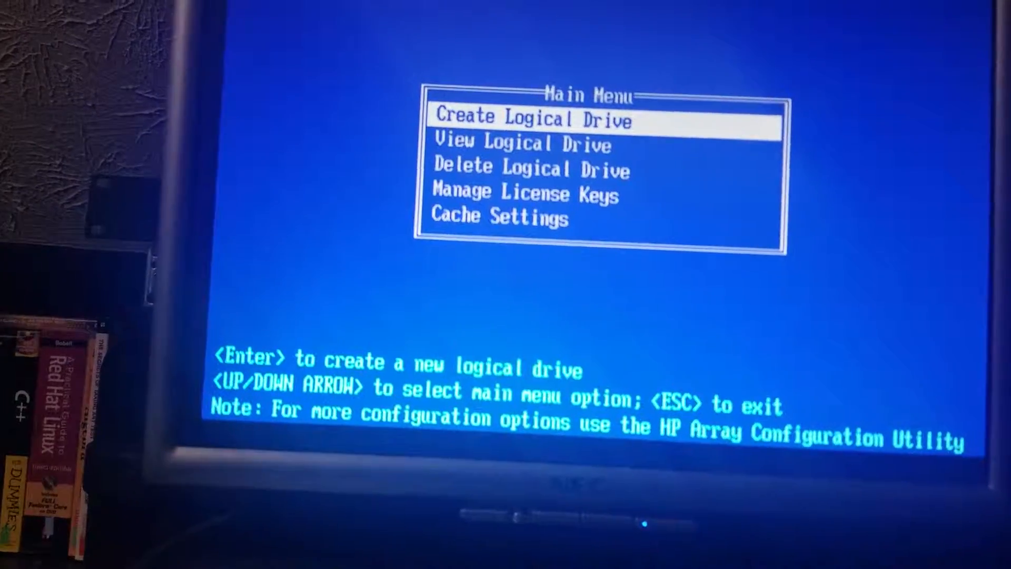